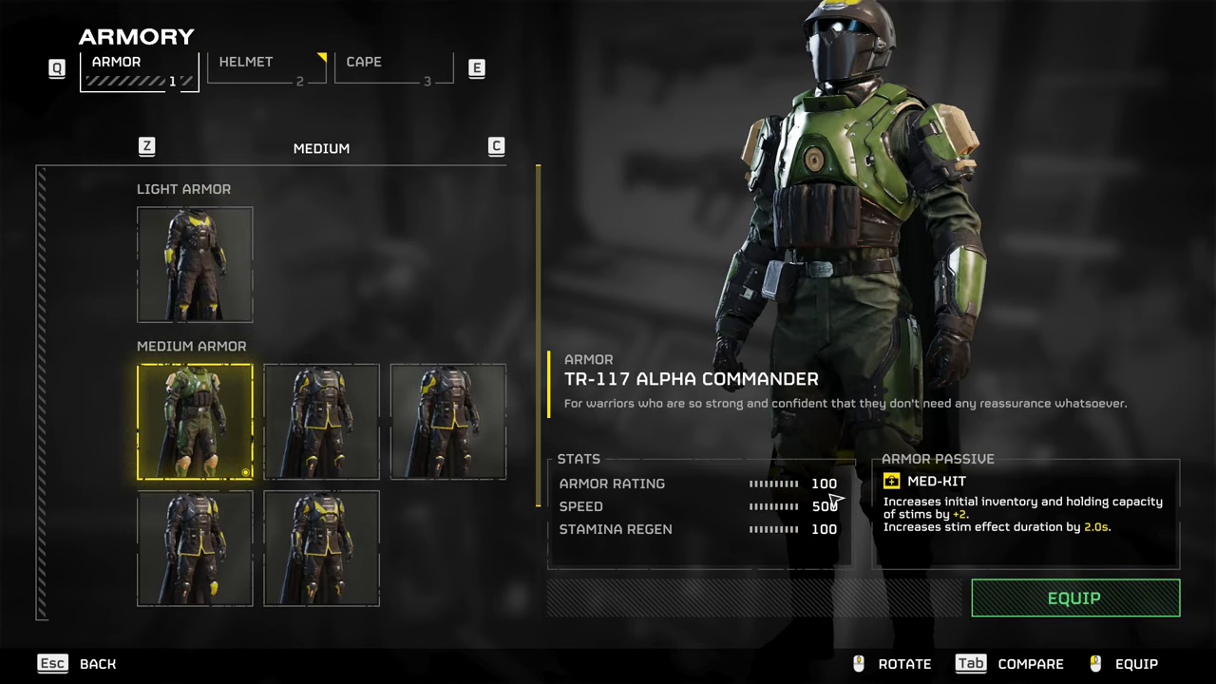
# Leave the Armory screen to return to the ship corridor in Helldivers 2.
pyautogui.click(266, 69)
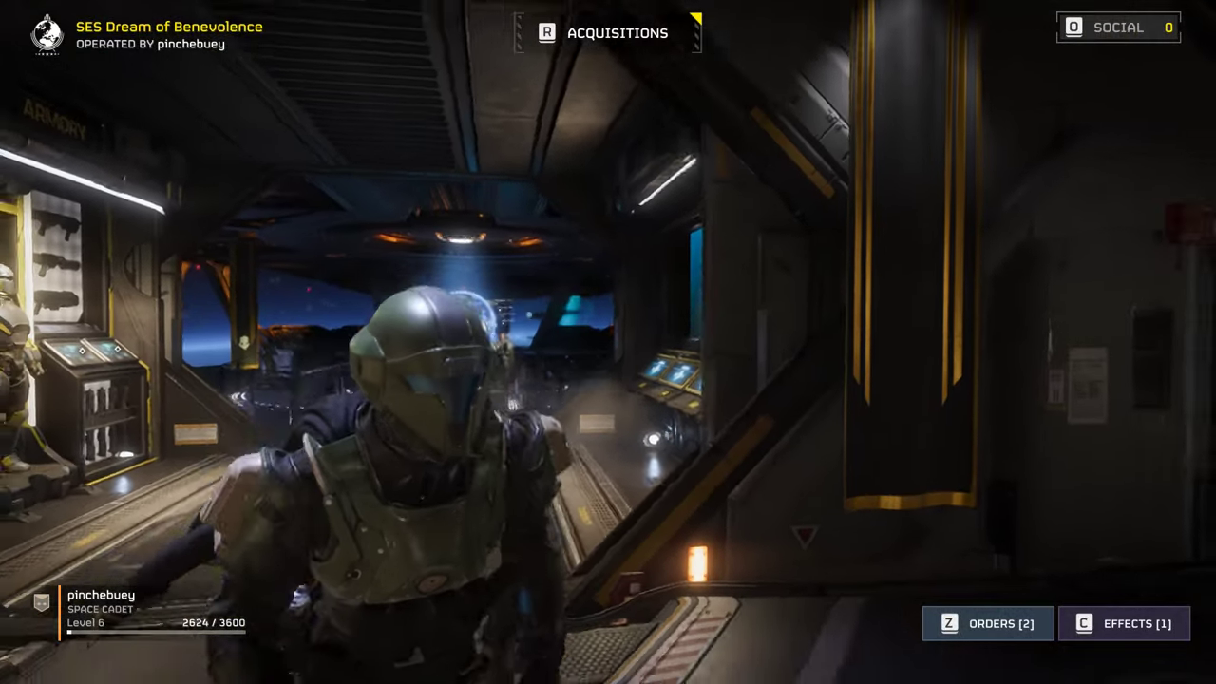
pyautogui.click(19, 669)
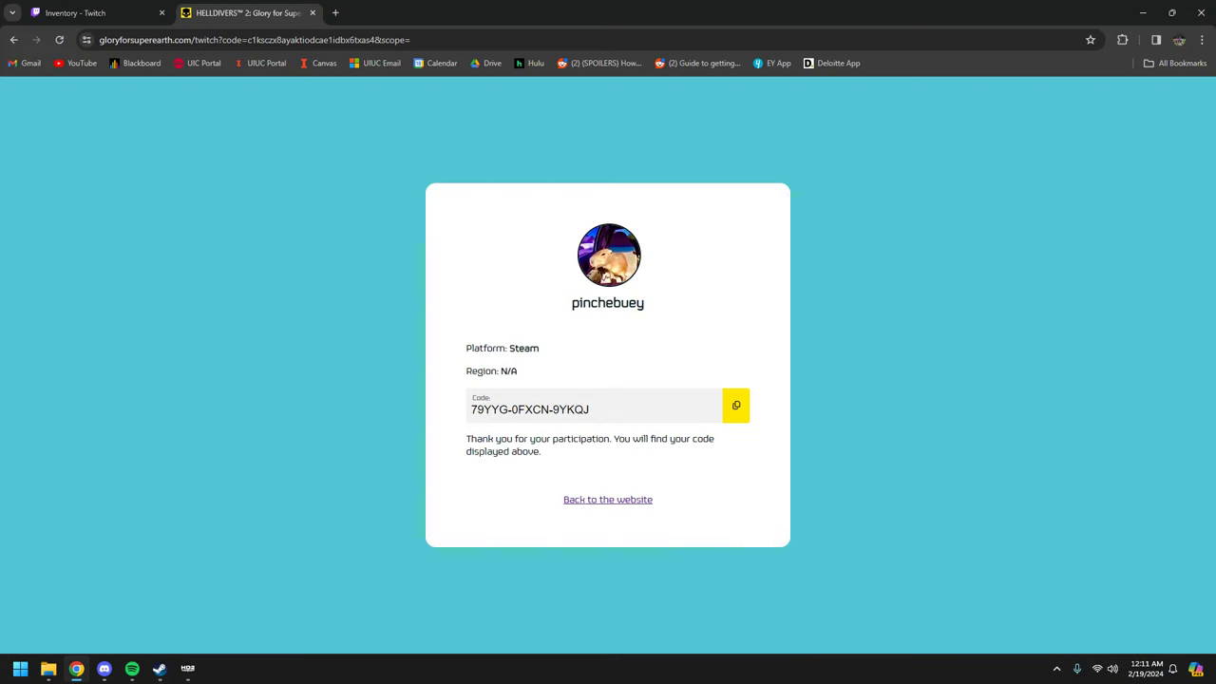
pyautogui.click(95, 12)
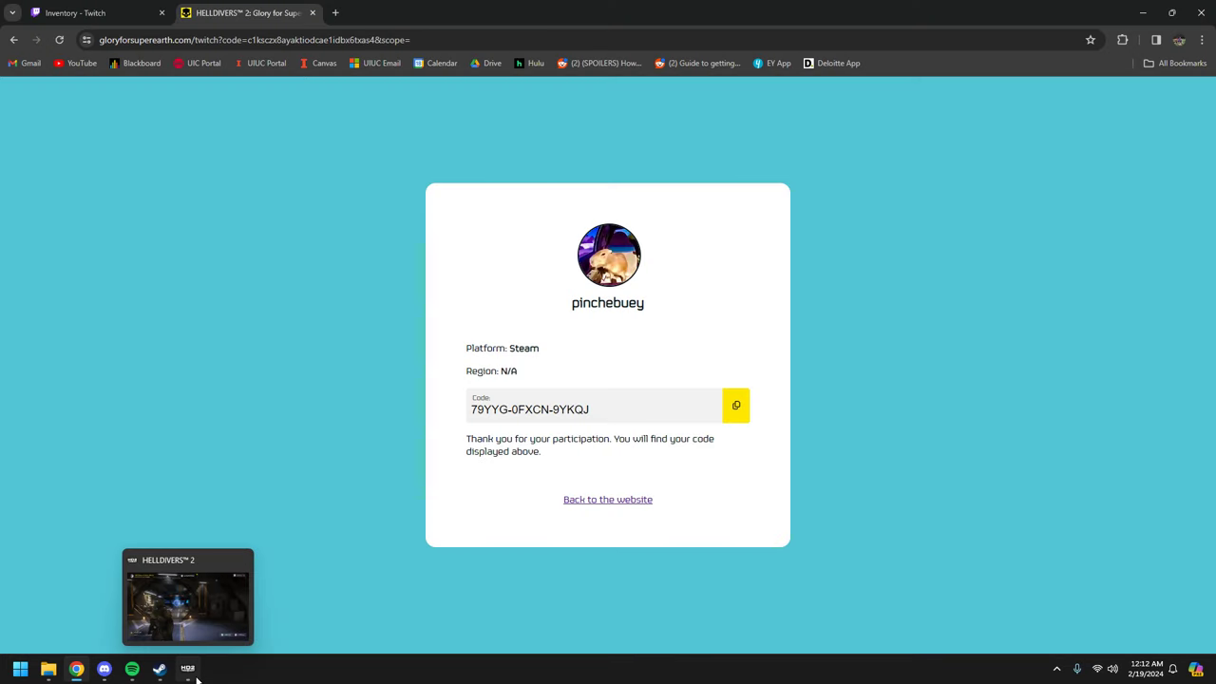
# In Steam's HELLDIVERS 2 library, choose Games > Activate a Product on Steam.
pyautogui.click(158, 669)
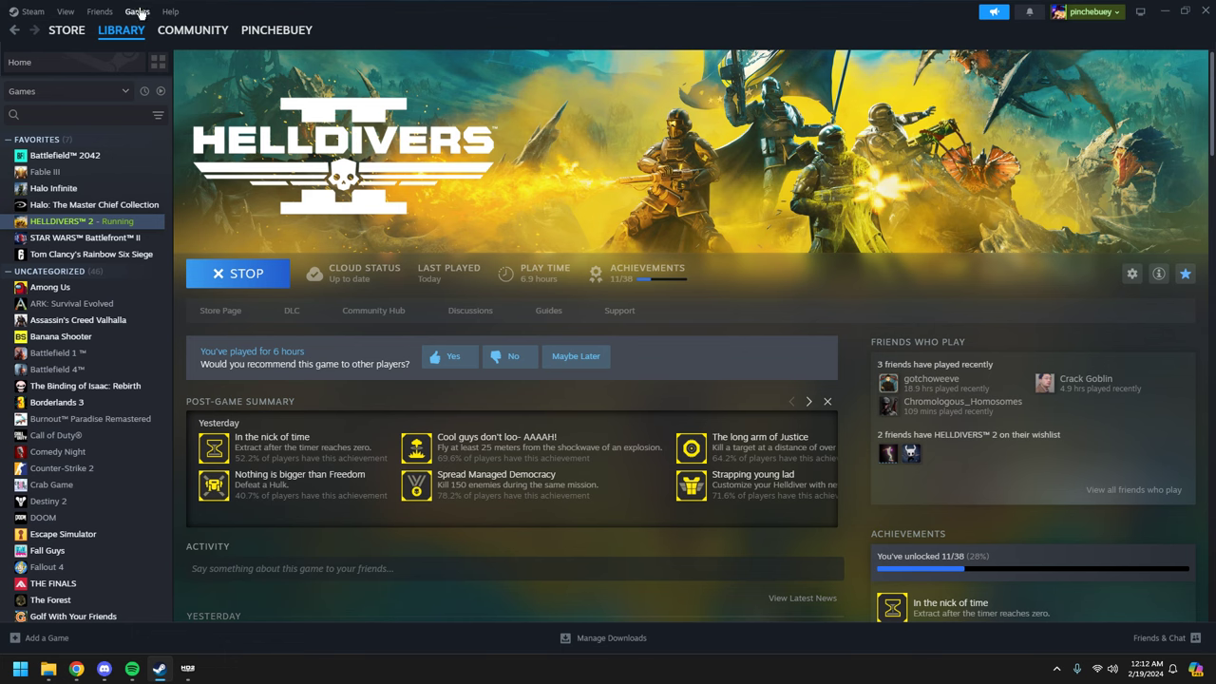
pyautogui.click(137, 11)
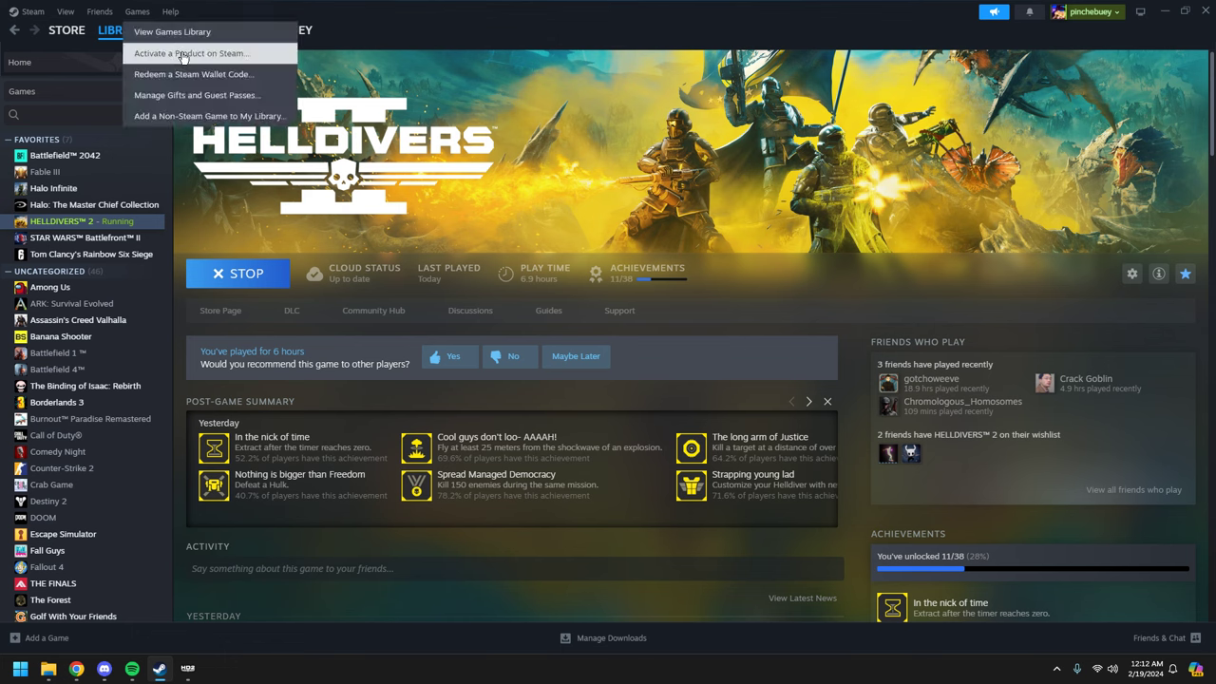
pyautogui.click(191, 53)
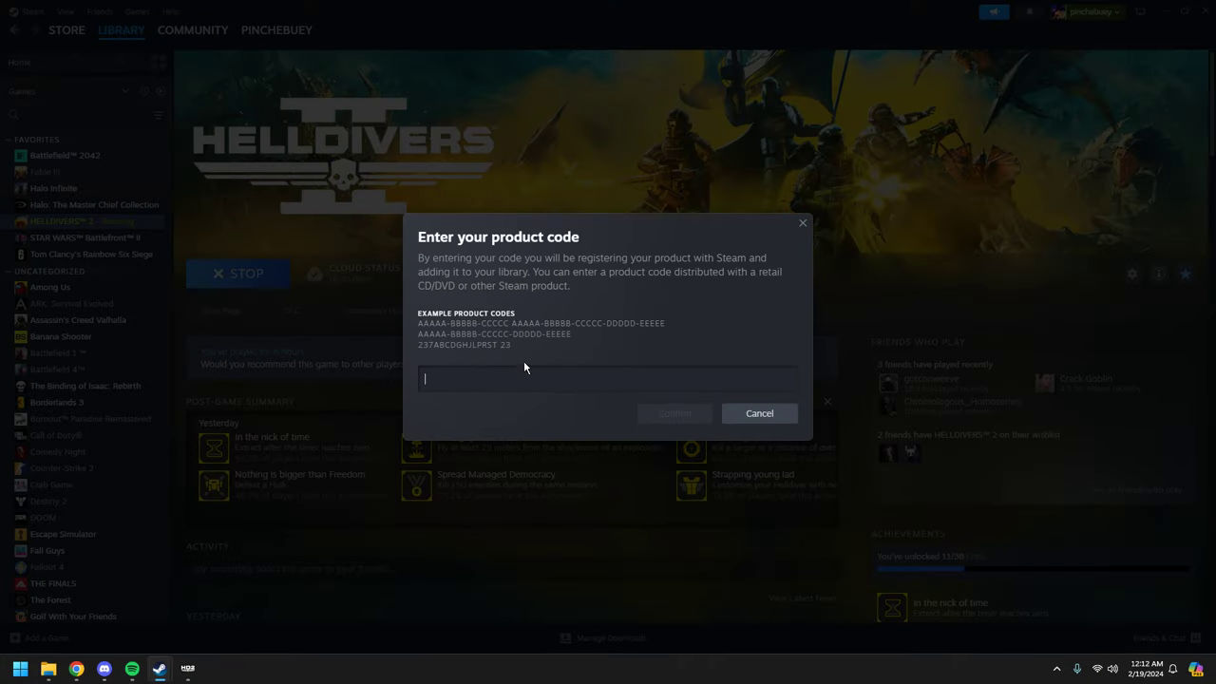